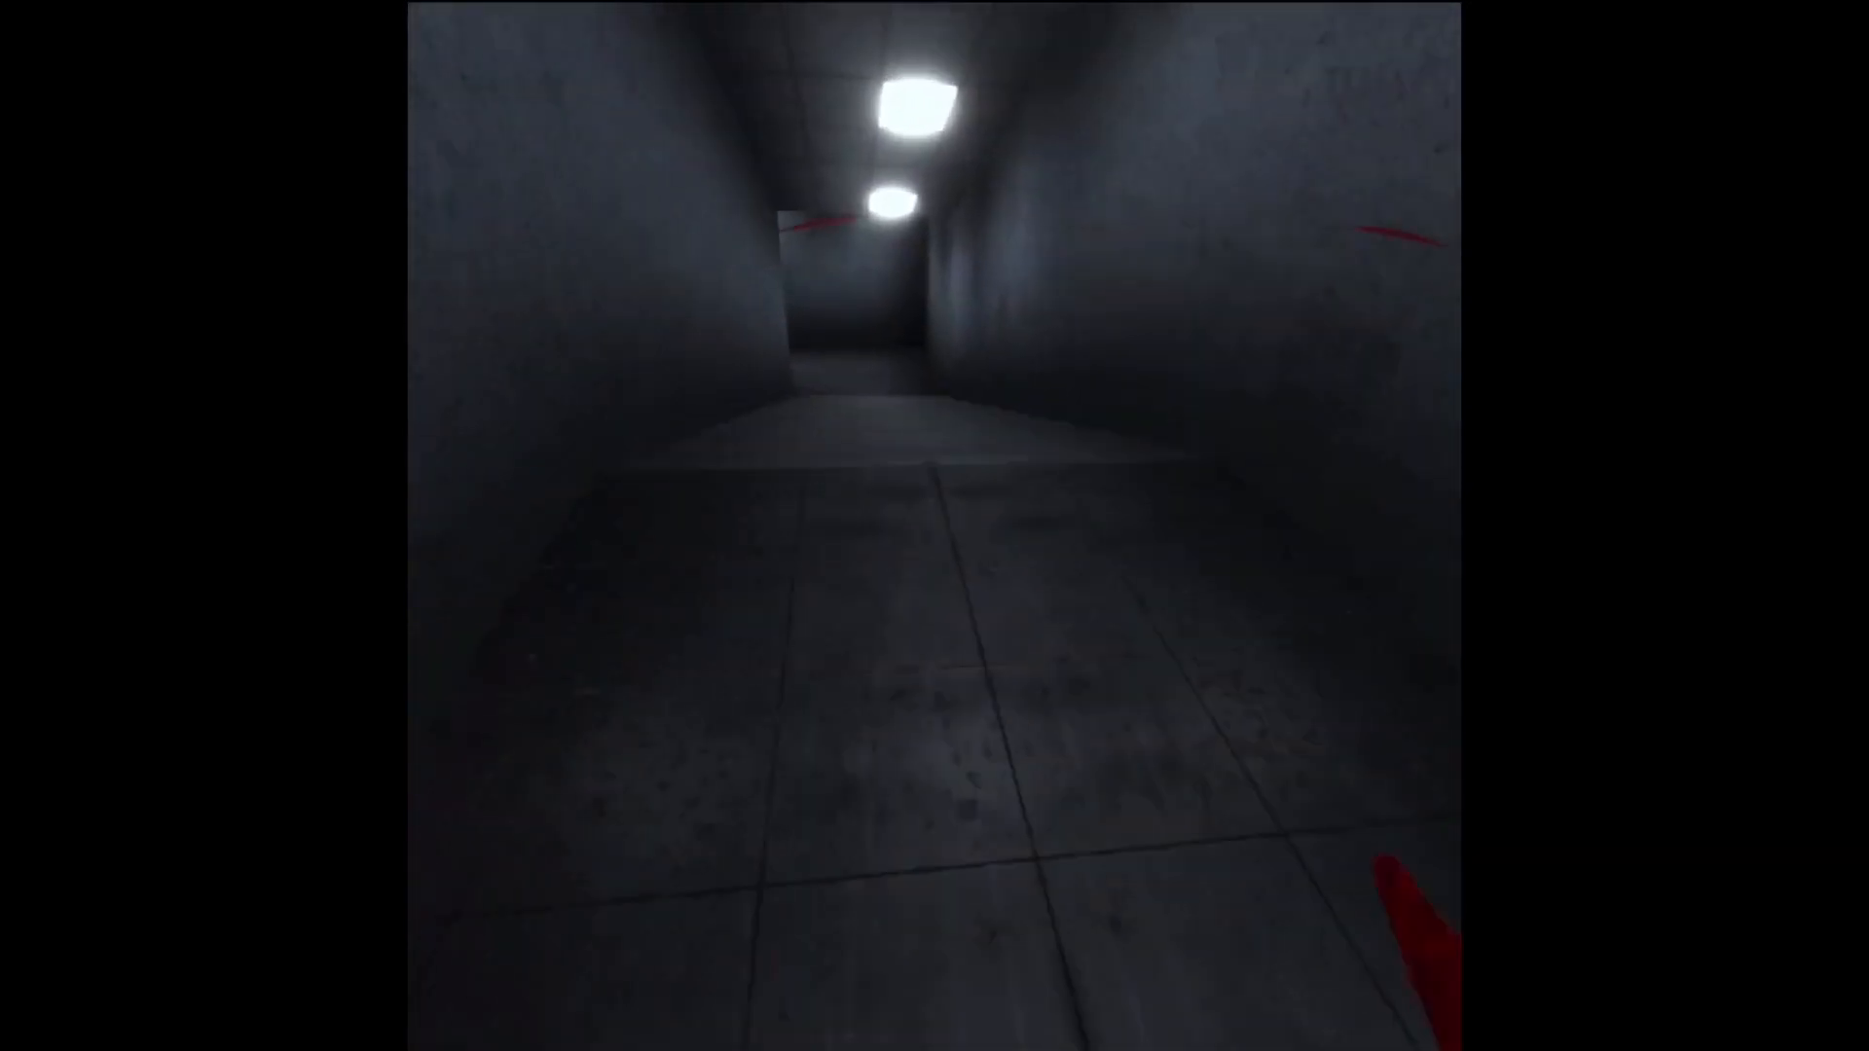
pyautogui.press('w')
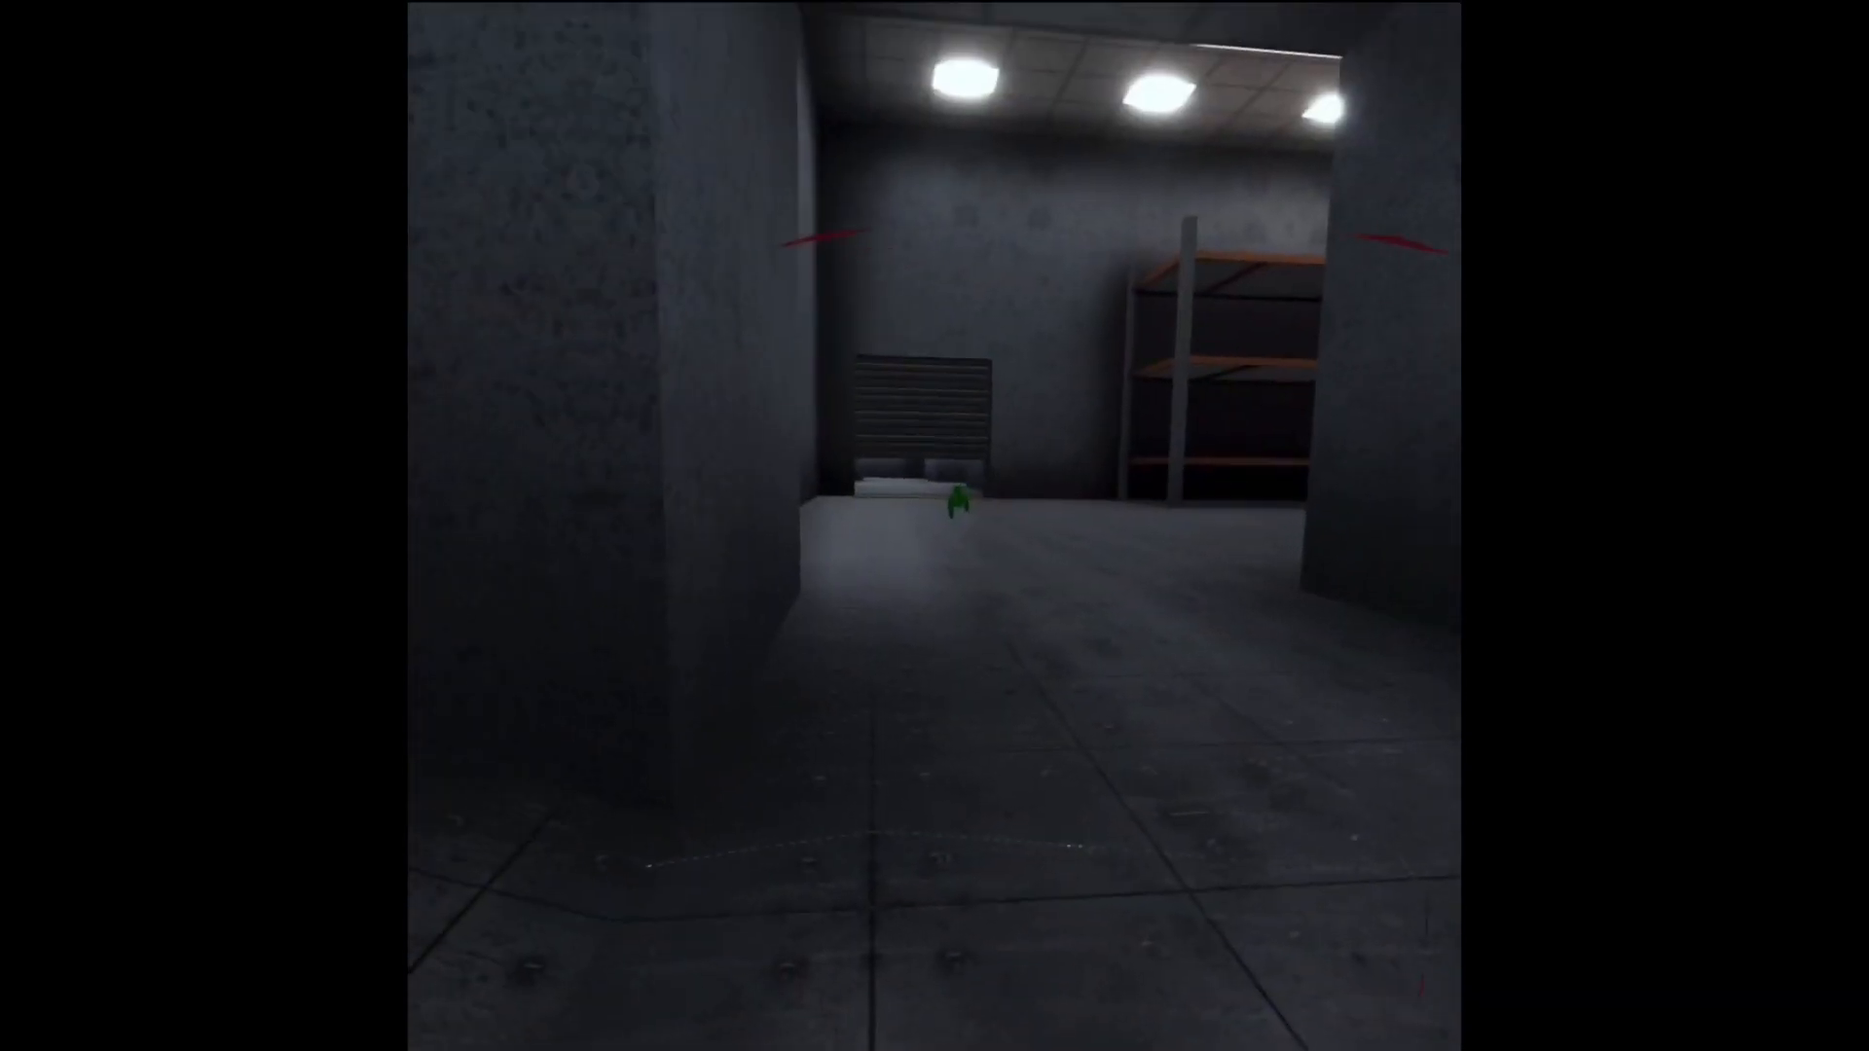